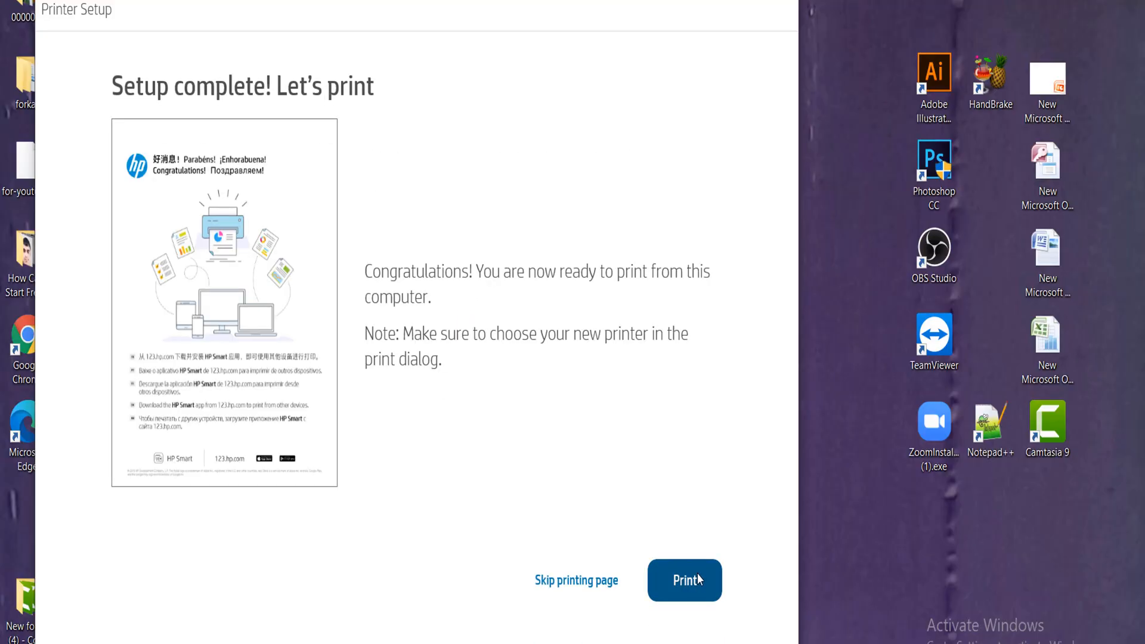
{"action": "mouse_move", "coordinate": [457, 409]}
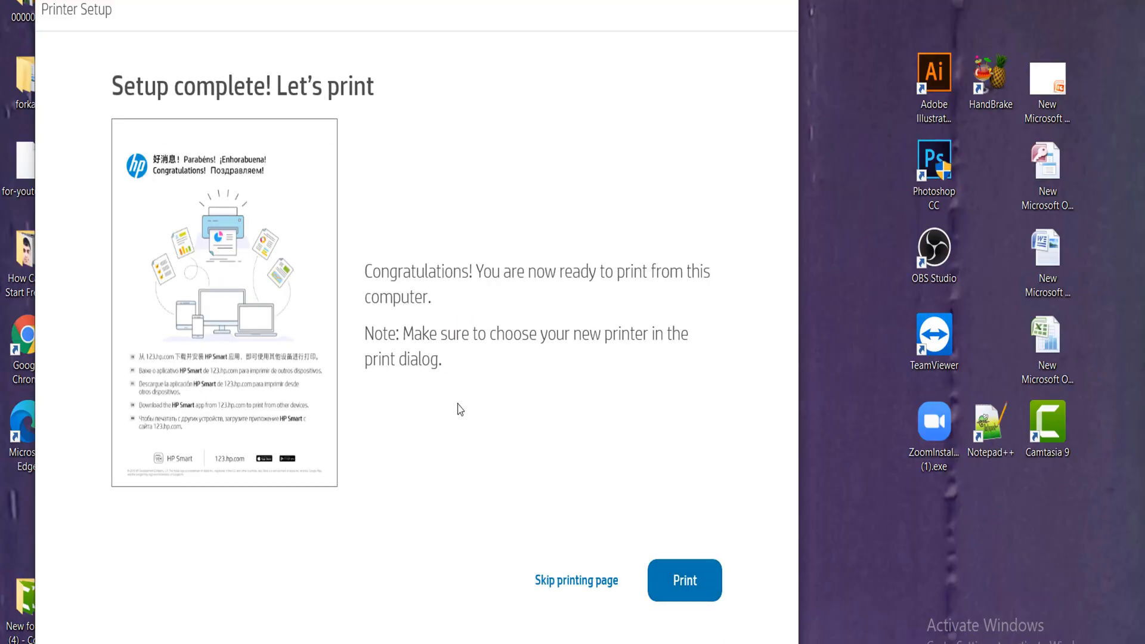
{"action": "mouse_move", "coordinate": [532, 327]}
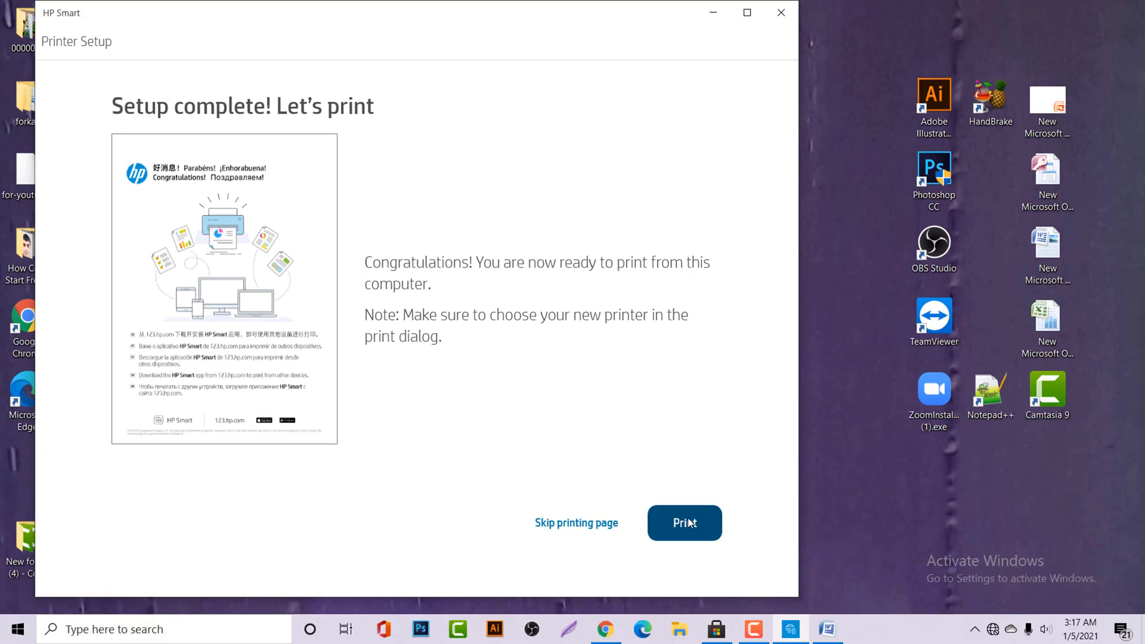
Start printing the welcome page with portrait orientation and A4 paper size
{"action": "left_click", "coordinate": [683, 522]}
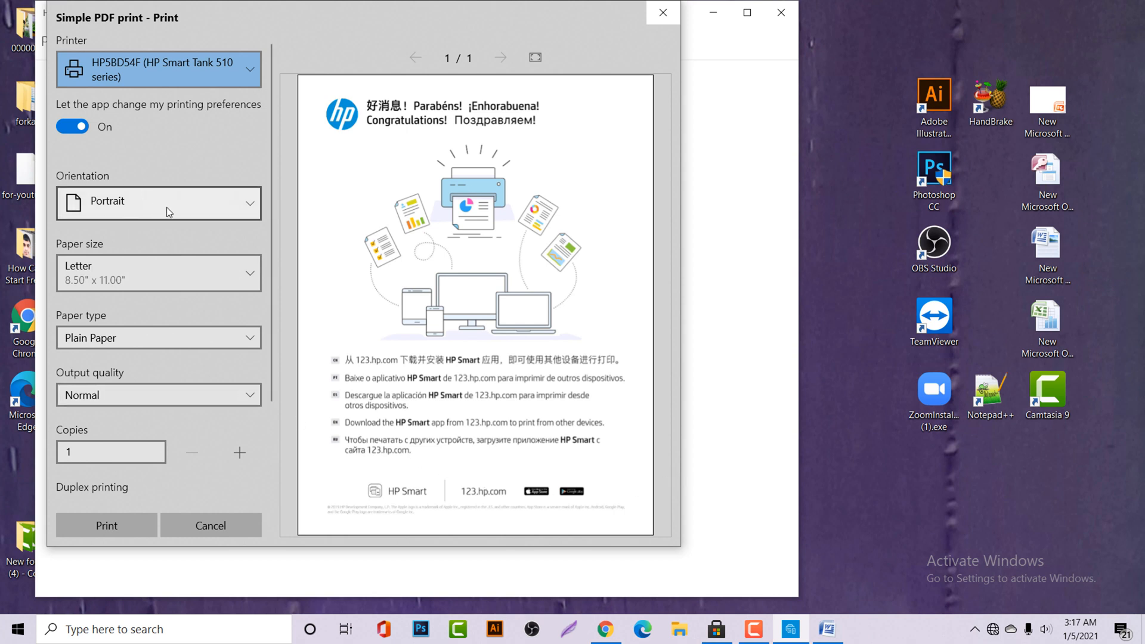
{"action": "mouse_move", "coordinate": [217, 212]}
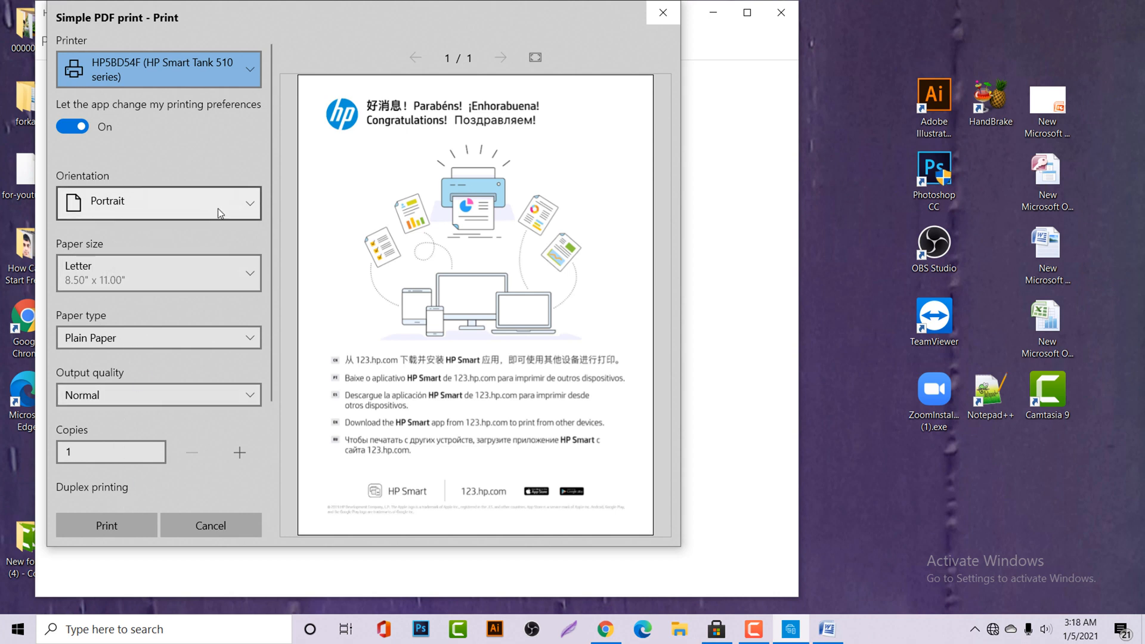
{"action": "left_click", "coordinate": [157, 202]}
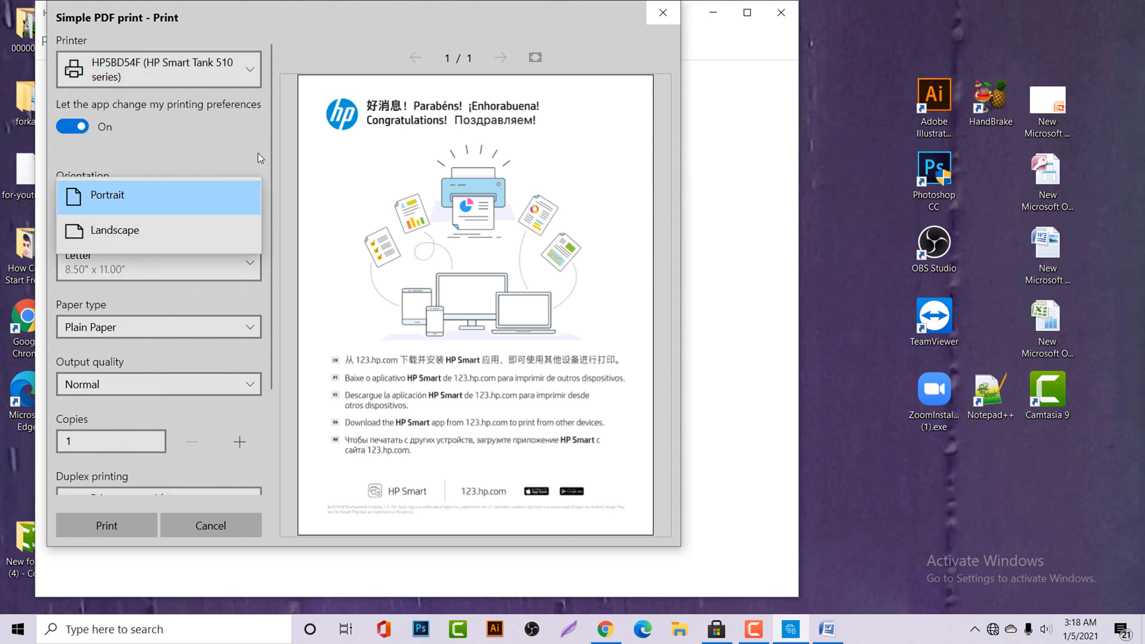
{"action": "left_click", "coordinate": [107, 194]}
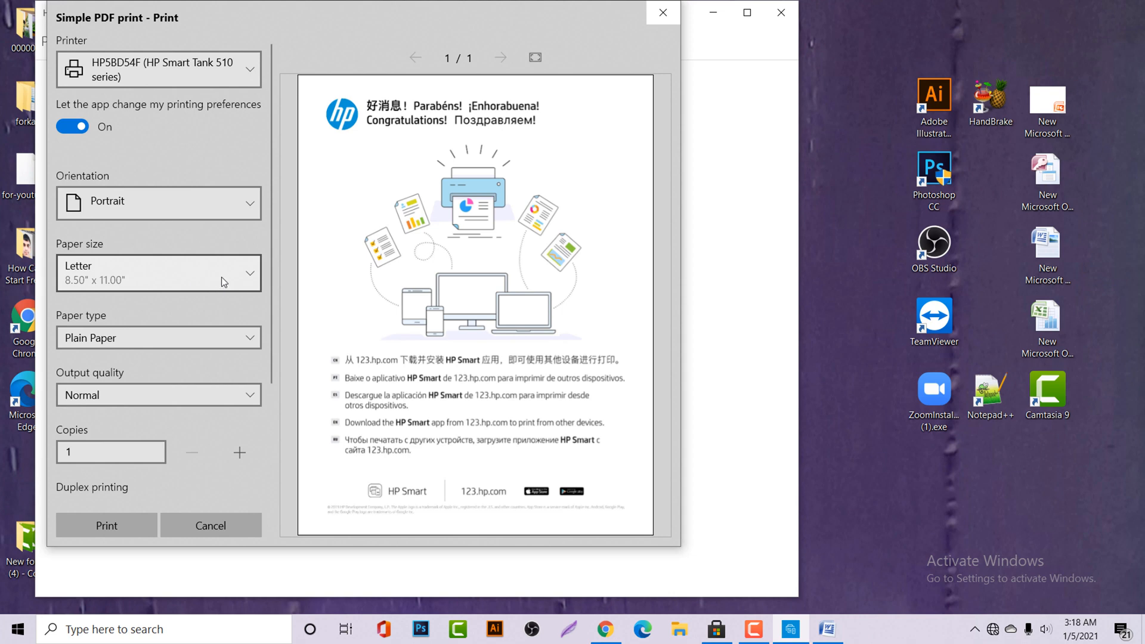
{"action": "left_click", "coordinate": [158, 273]}
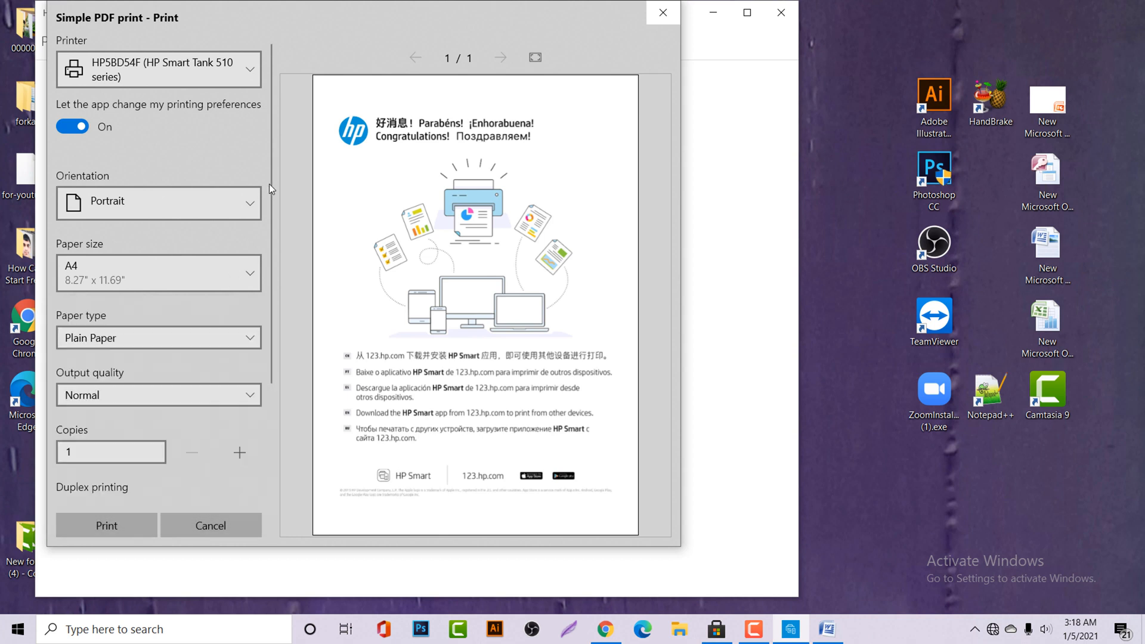
Settle on Plain Paper and Normal quality, then send the test page to the Smart Tank 510
{"action": "left_click", "coordinate": [157, 337]}
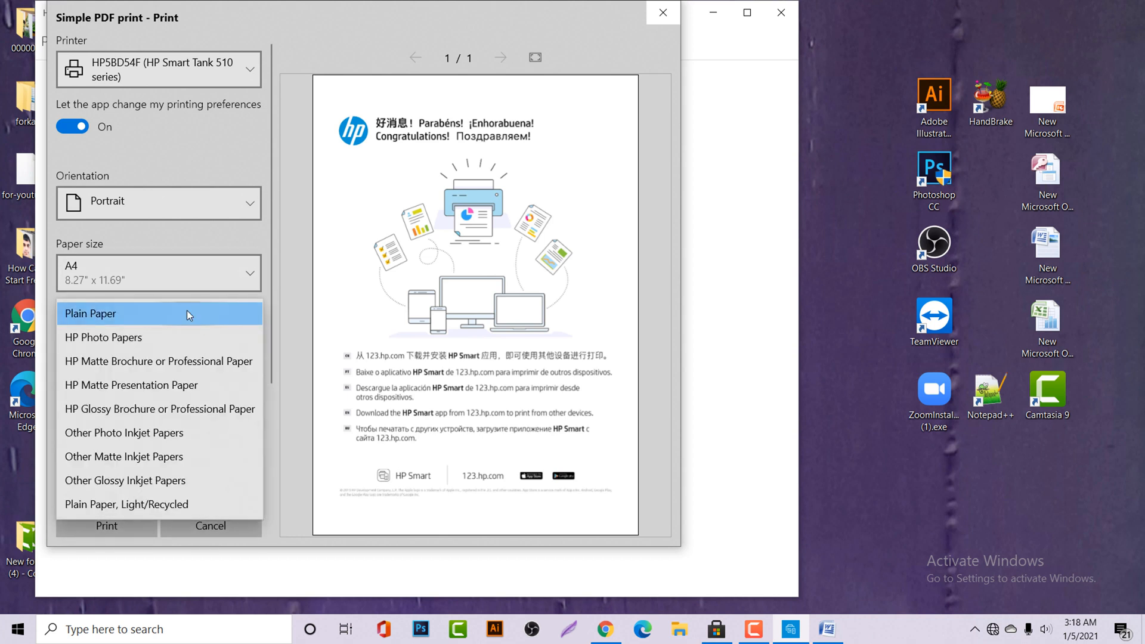
{"action": "mouse_move", "coordinate": [150, 340]}
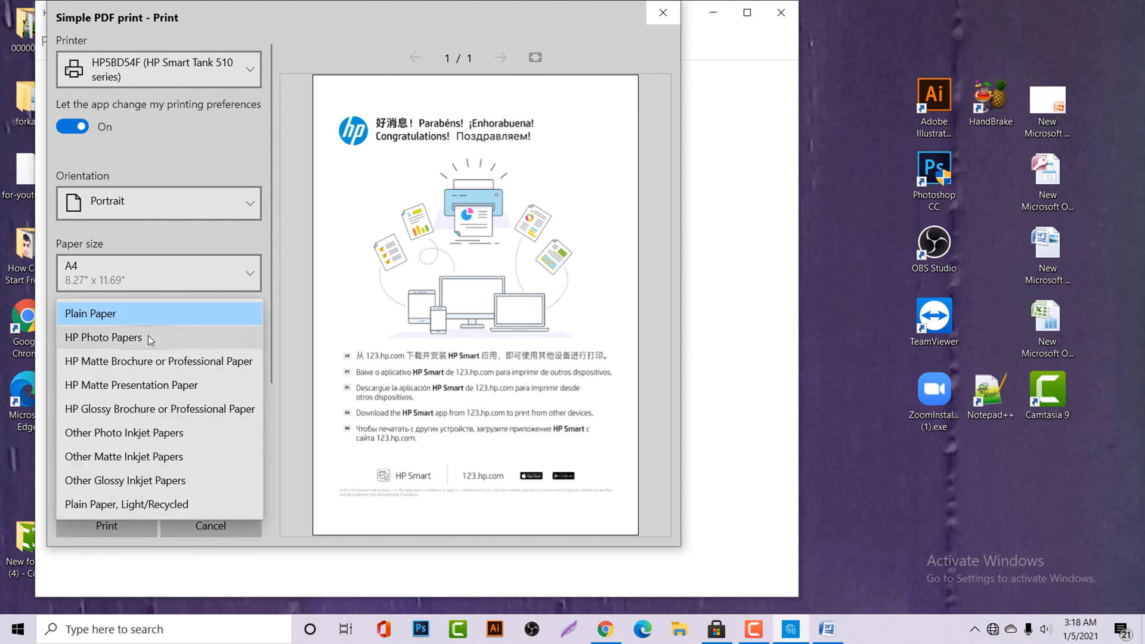
{"action": "left_click", "coordinate": [103, 337]}
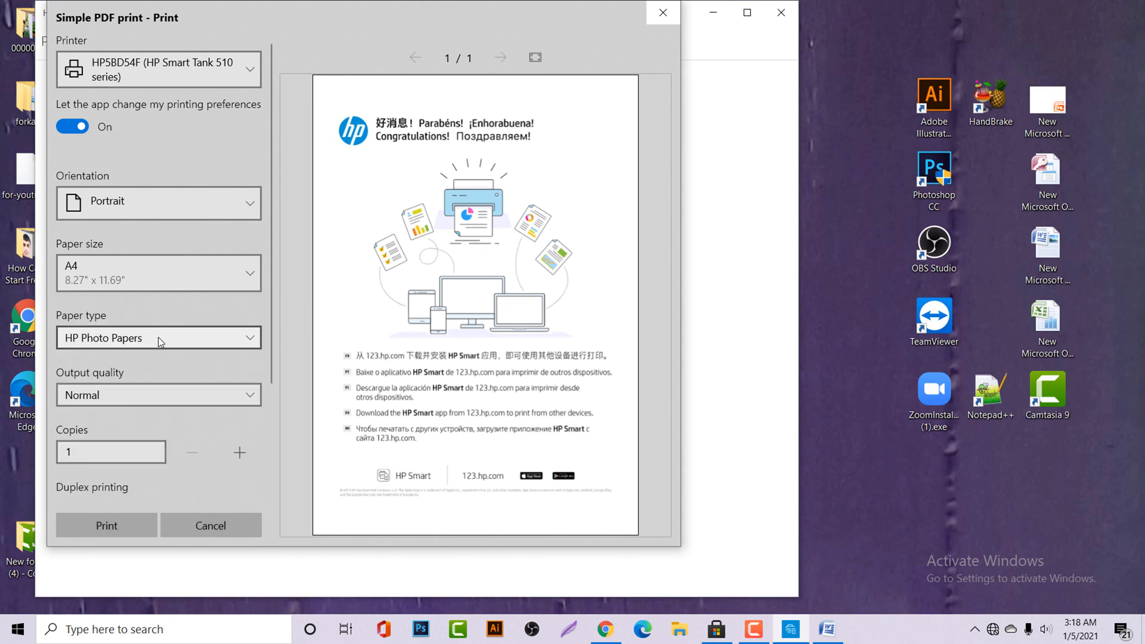
{"action": "left_click", "coordinate": [157, 337]}
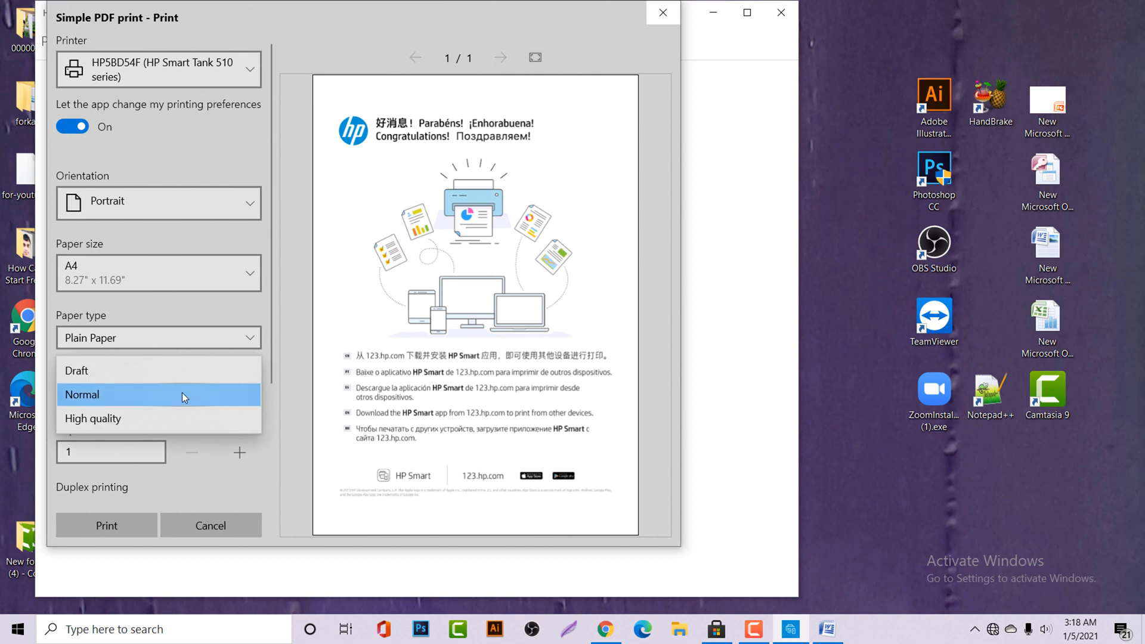
{"action": "left_click", "coordinate": [159, 394]}
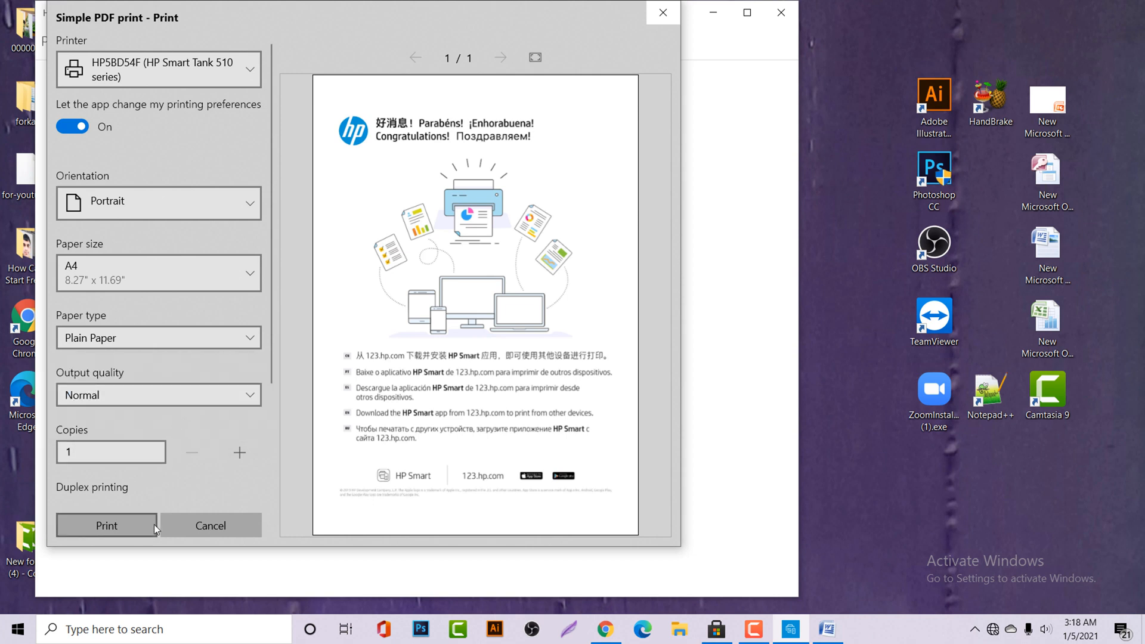
{"action": "left_click", "coordinate": [107, 525]}
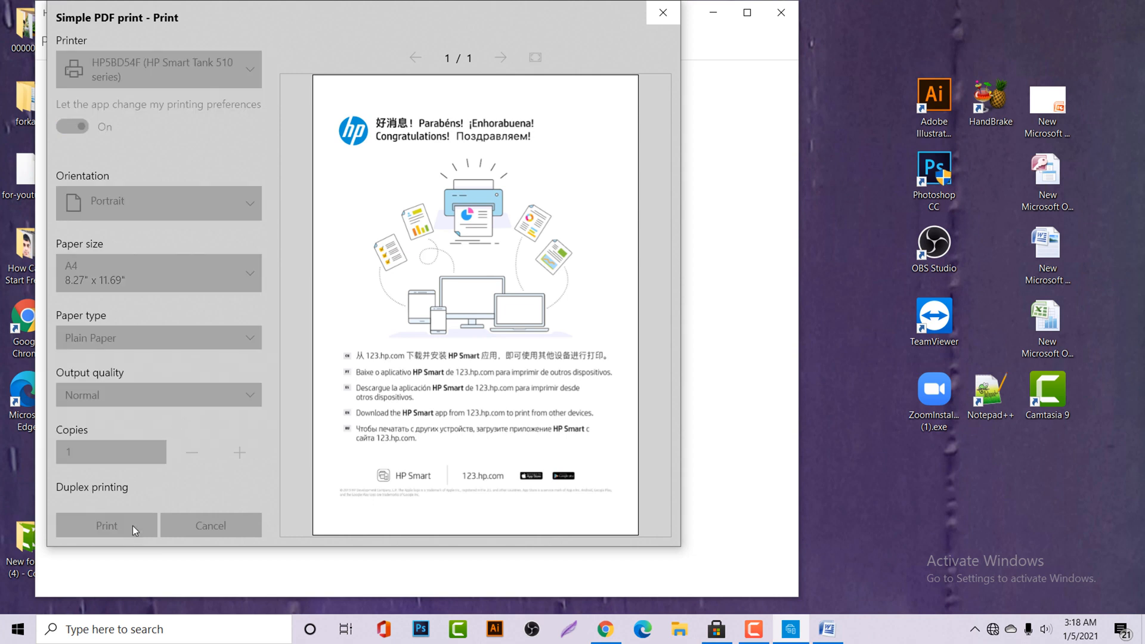
Dismiss the print dialog and show the HP Smart home dashboard with the Smart Tank 510 card
{"action": "left_click", "coordinate": [106, 525]}
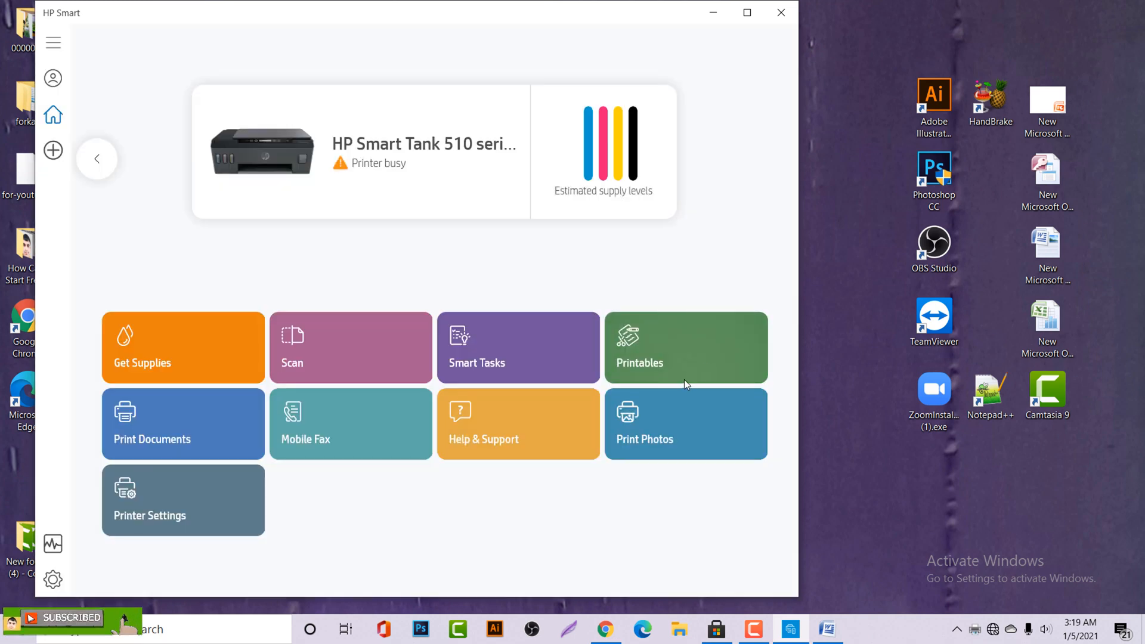
{"action": "mouse_move", "coordinate": [368, 365]}
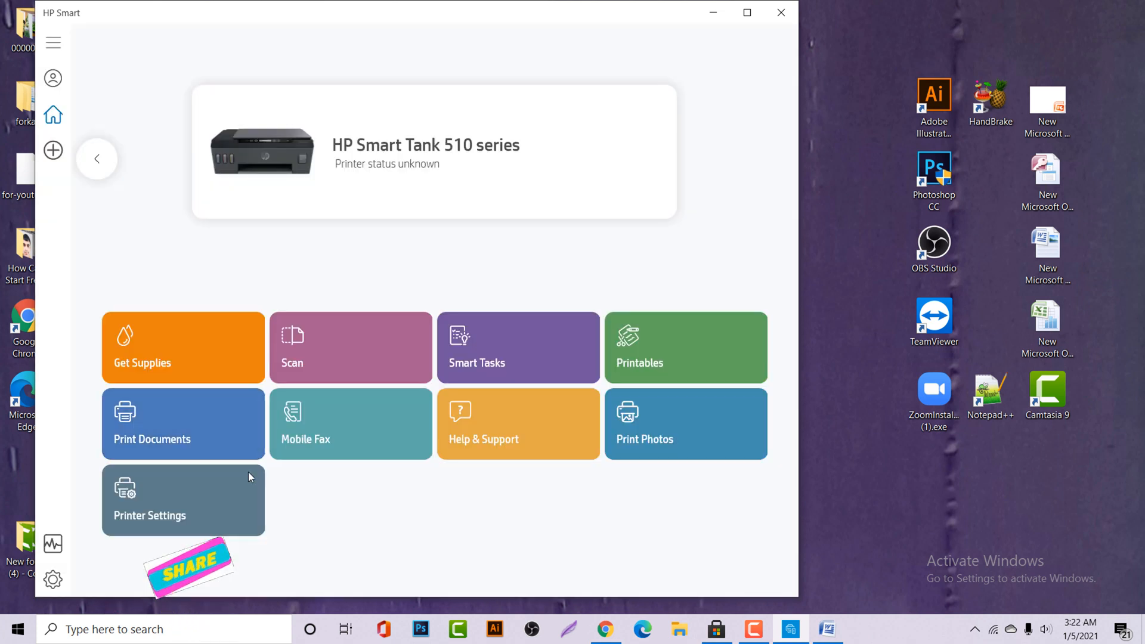
{"action": "left_click", "coordinate": [517, 423]}
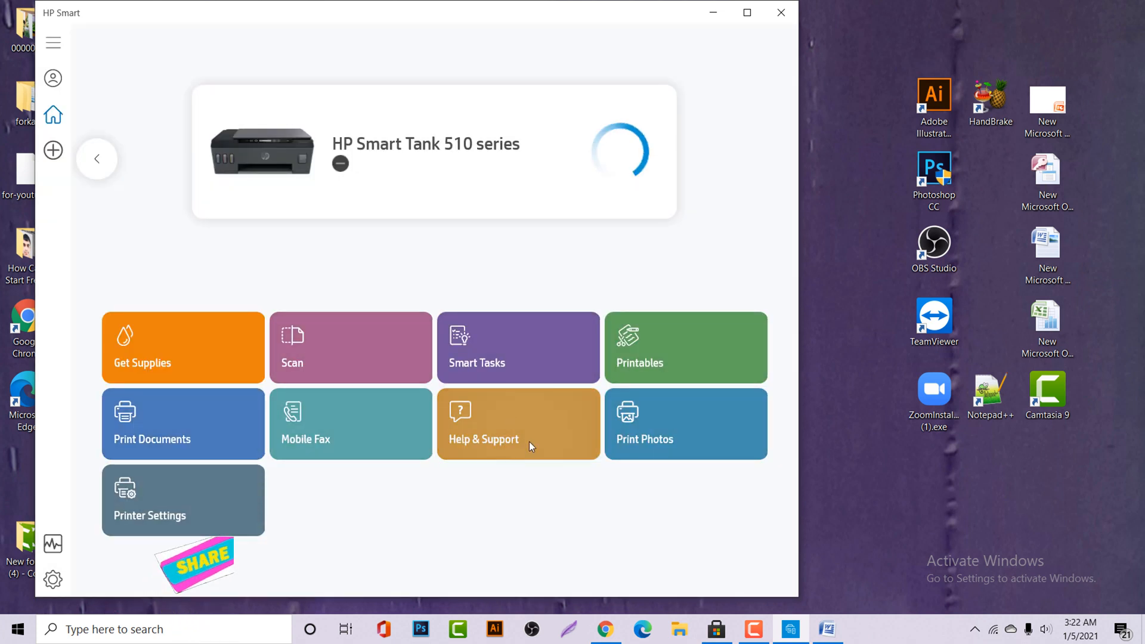